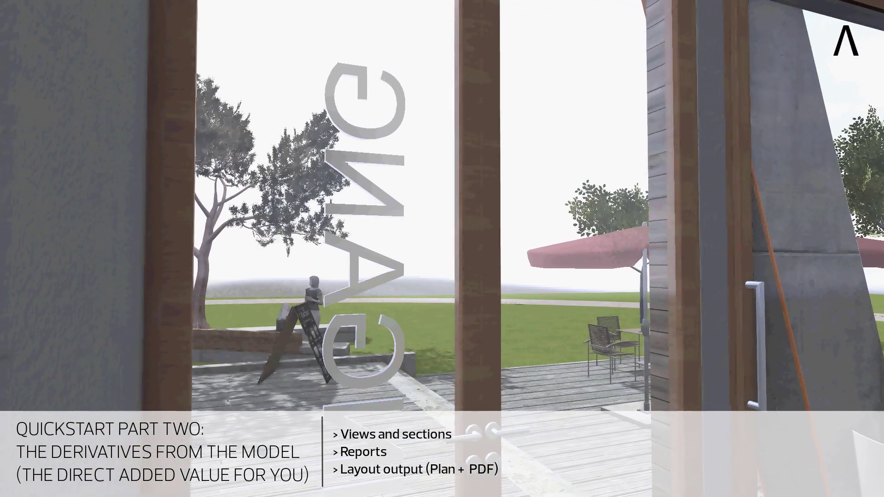
Show the project library's QuickStart lesson folder beside the stair reinforcement views.
left_click(396, 434)
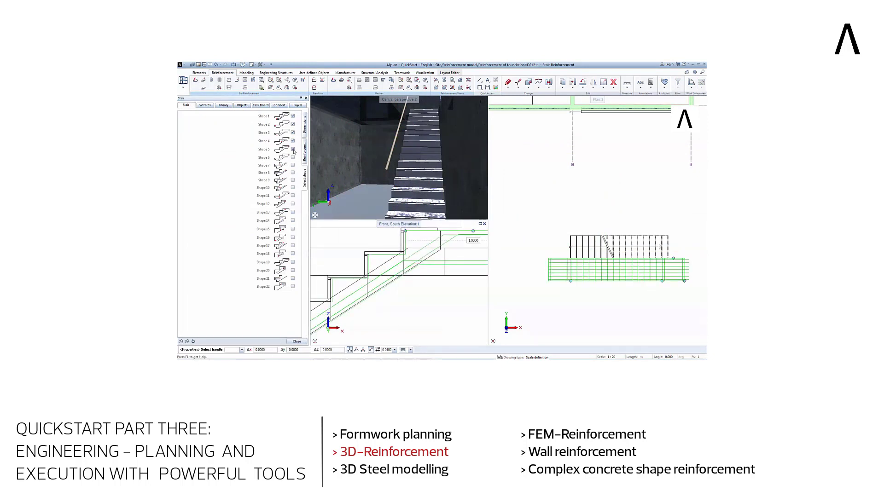
left_click(223, 105)
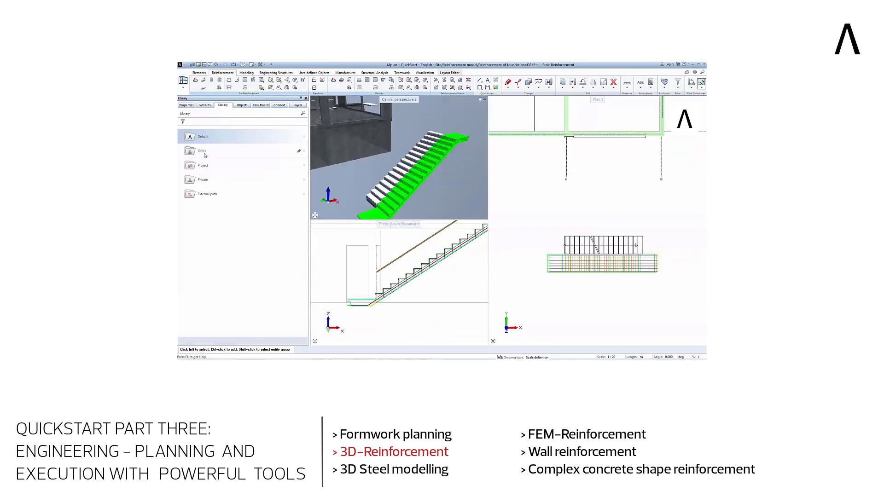
left_click(202, 150)
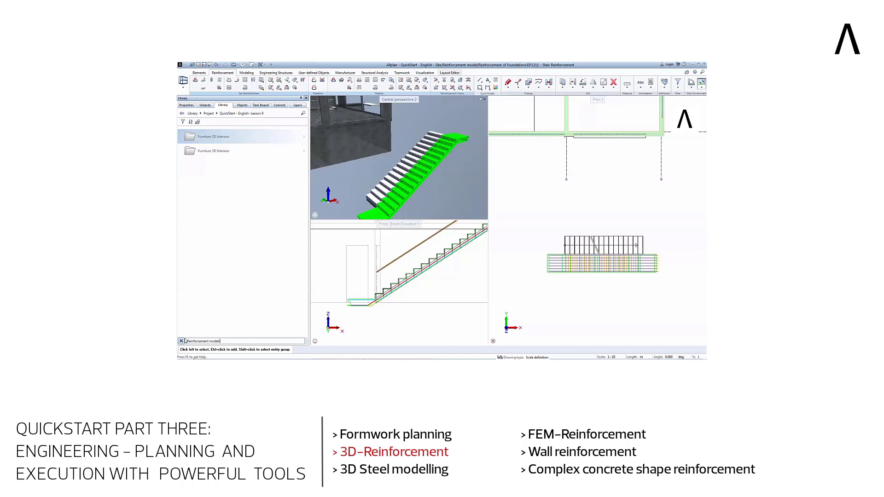
left_click(661, 83)
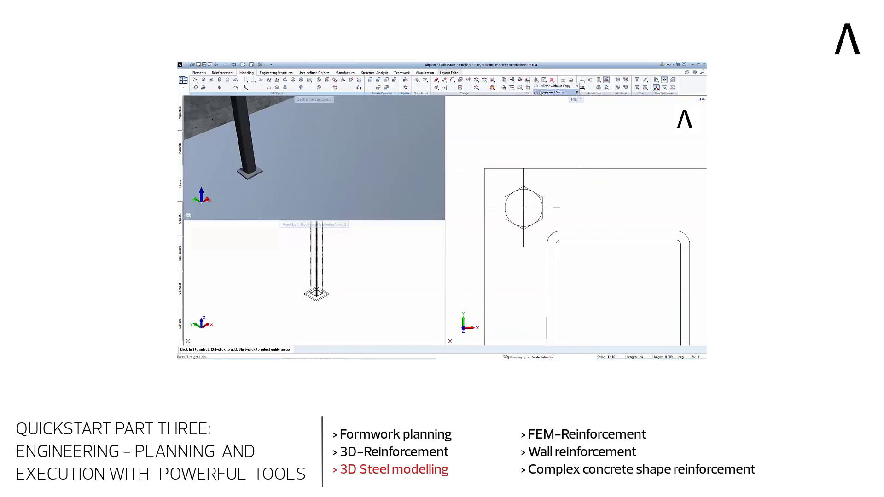
Copy and mirror the hexagonal bolt on the steel column's base plate.
left_click(550, 86)
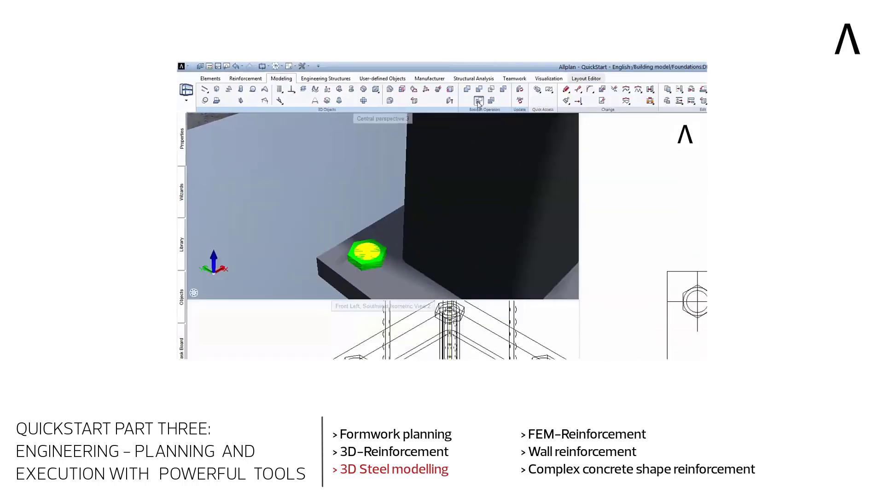
left_click(479, 103)
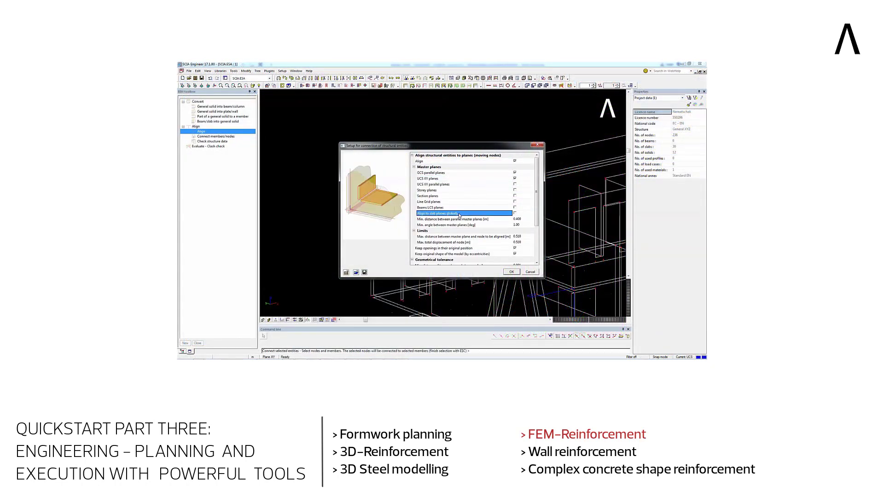
Confirm the alignment settings and acknowledge the new intersections message.
left_click(511, 272)
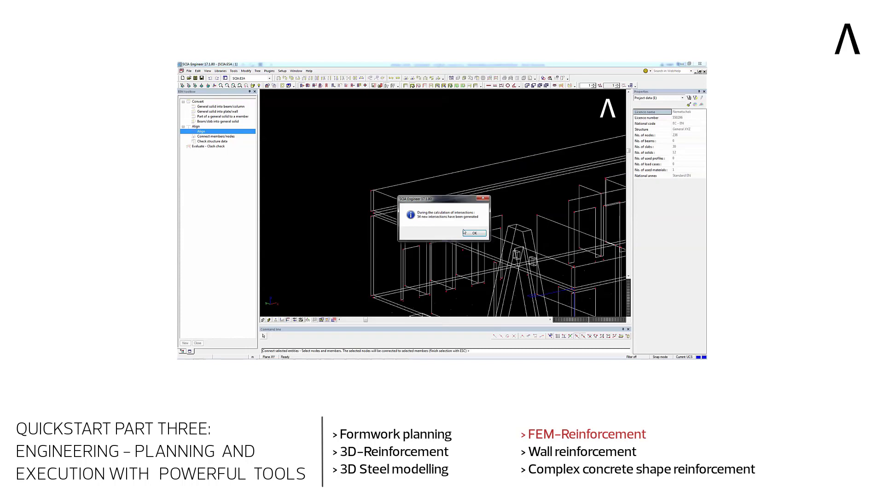
left_click(473, 232)
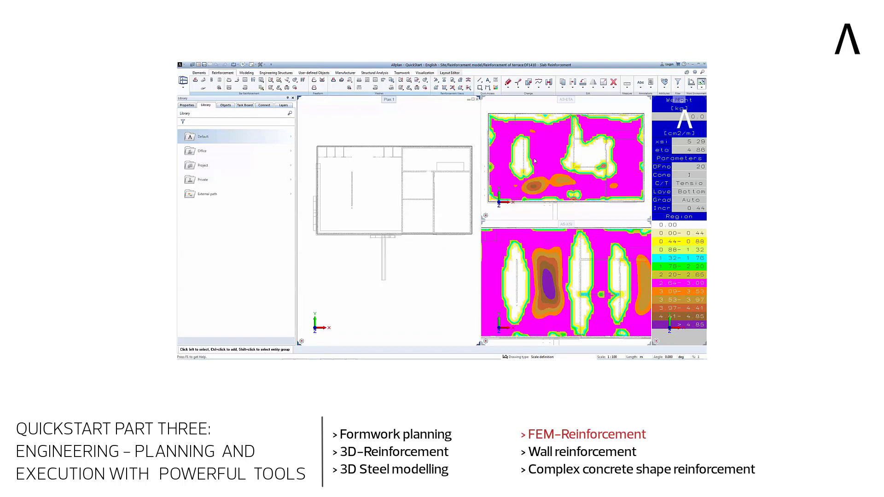
mouse_move(298, 111)
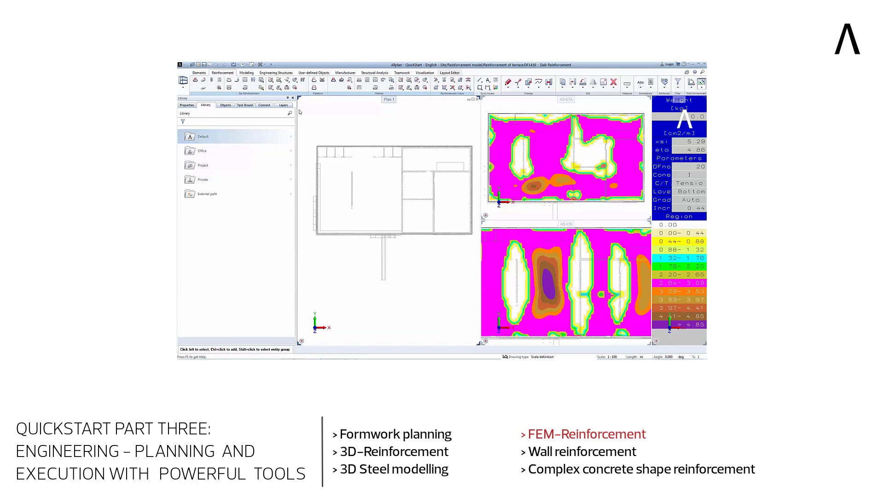
View the slab's FEM reinforcement area isolines with their colour legend.
left_click(186, 105)
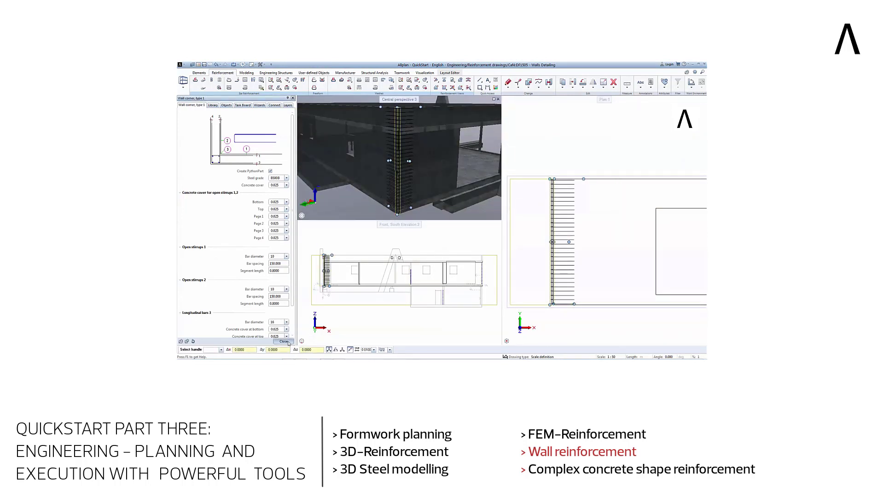
Apply wall corner type 1 with diameter 10 stirrups at 150 spacing.
left_click(283, 342)
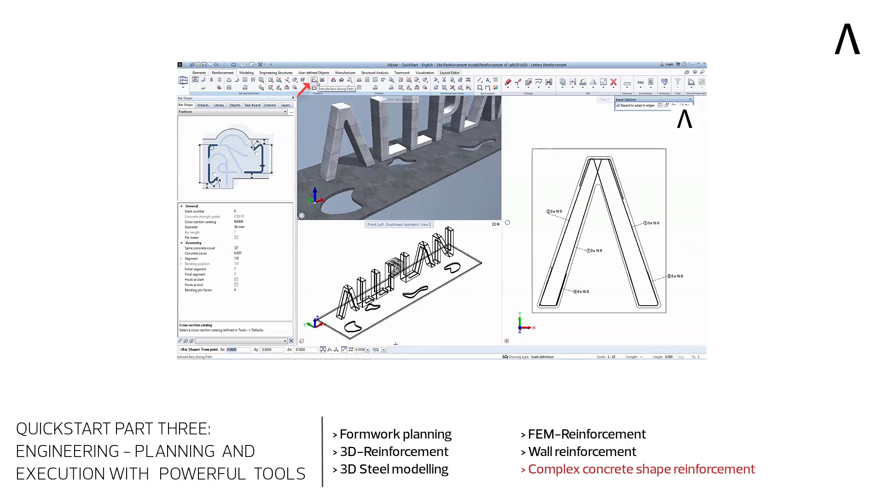
Start Extrude Bars Along Path for the letter A's contour.
left_click(307, 88)
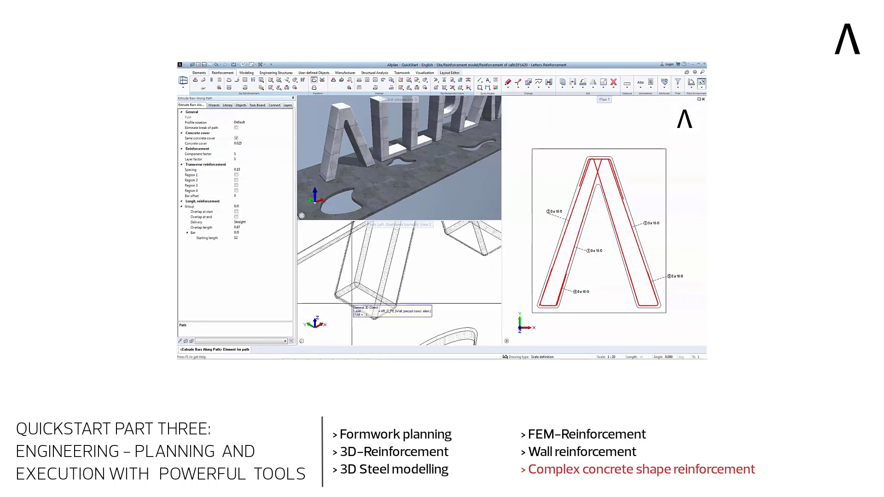